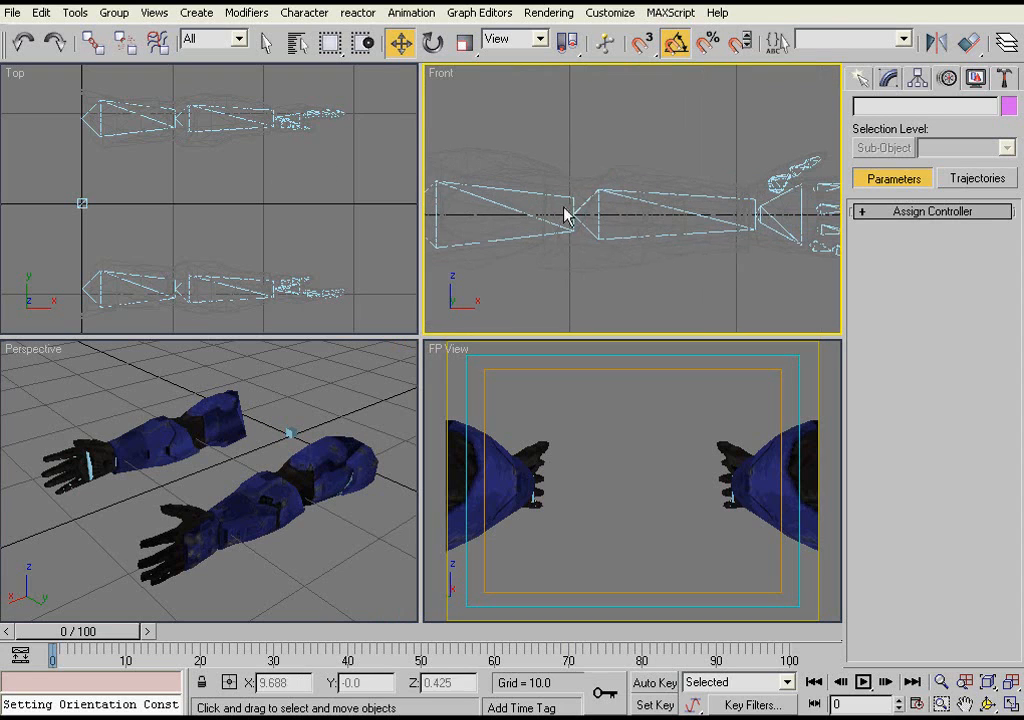
Create IK Chain01 with HI Solver from wrist to upper arm and scale its goal to 30%
click(260, 520)
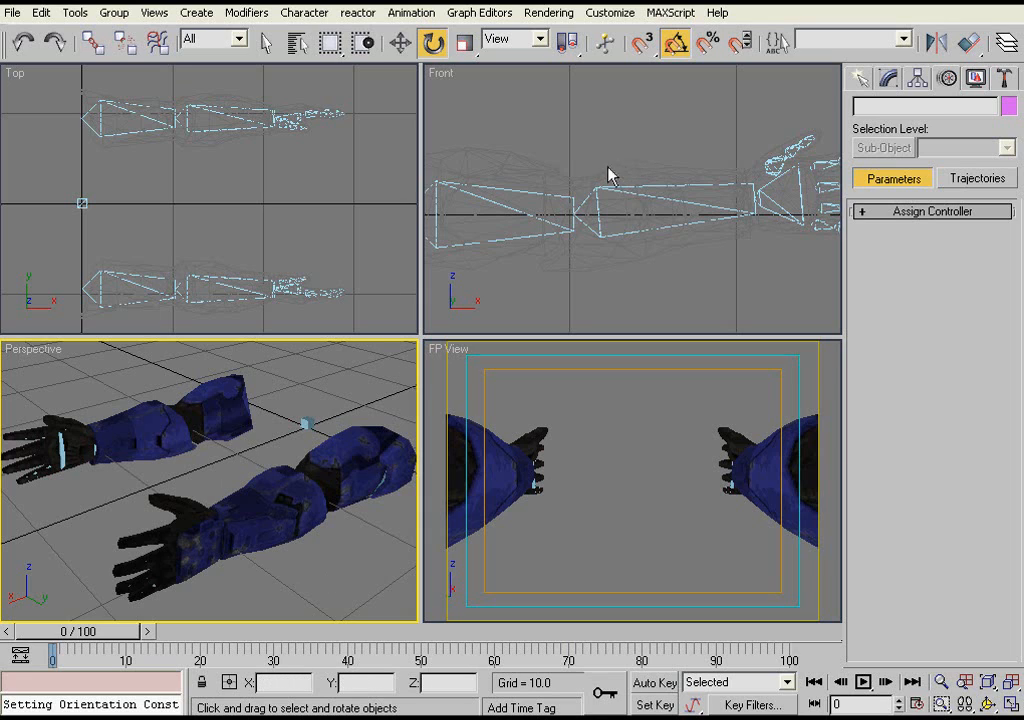
mouse_move(590, 216)
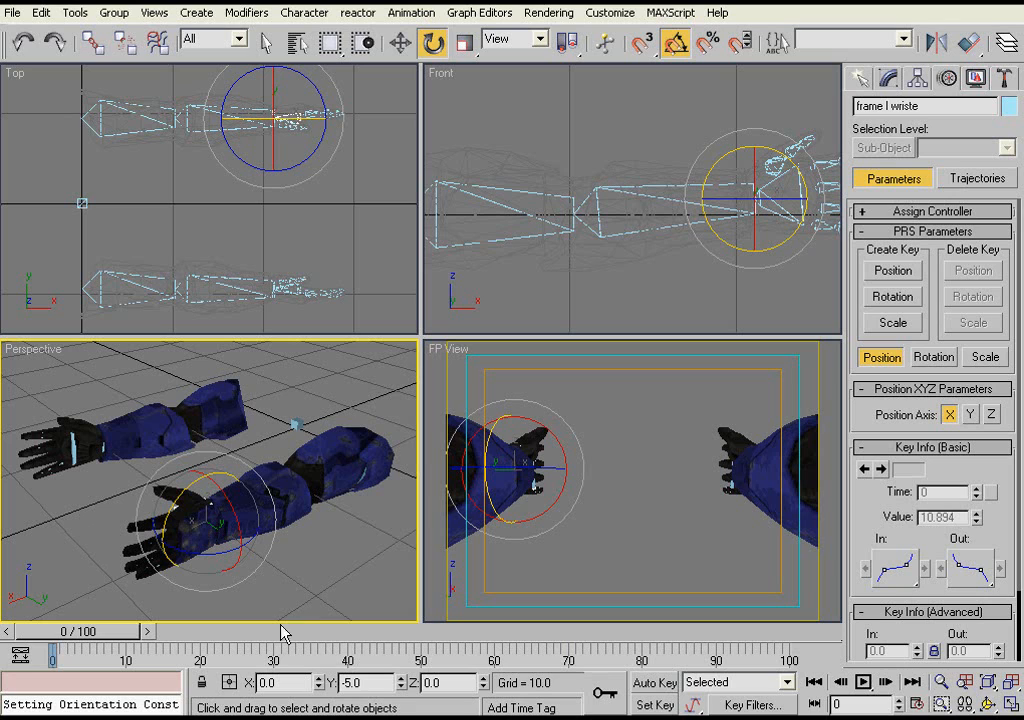
click(412, 12)
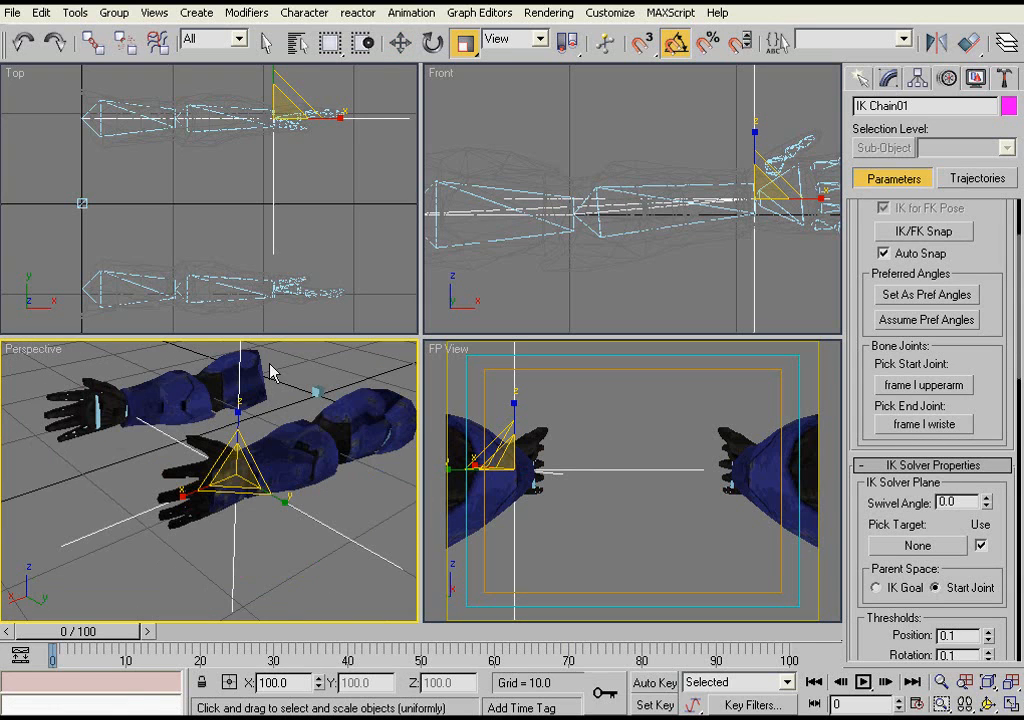
mouse_move(256, 610)
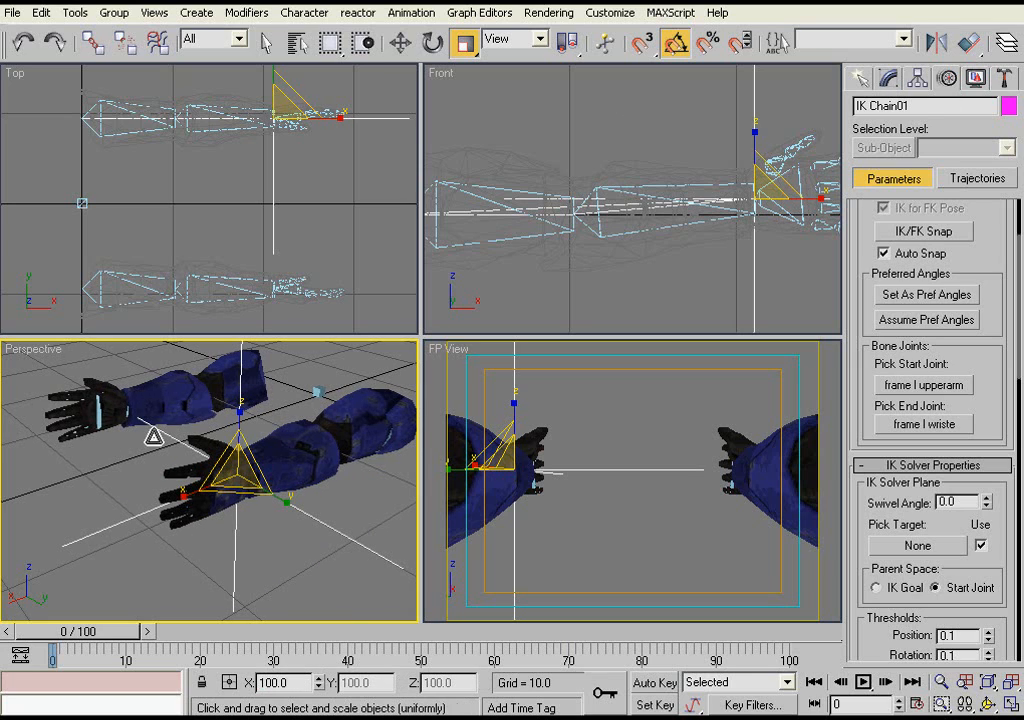
text(30)
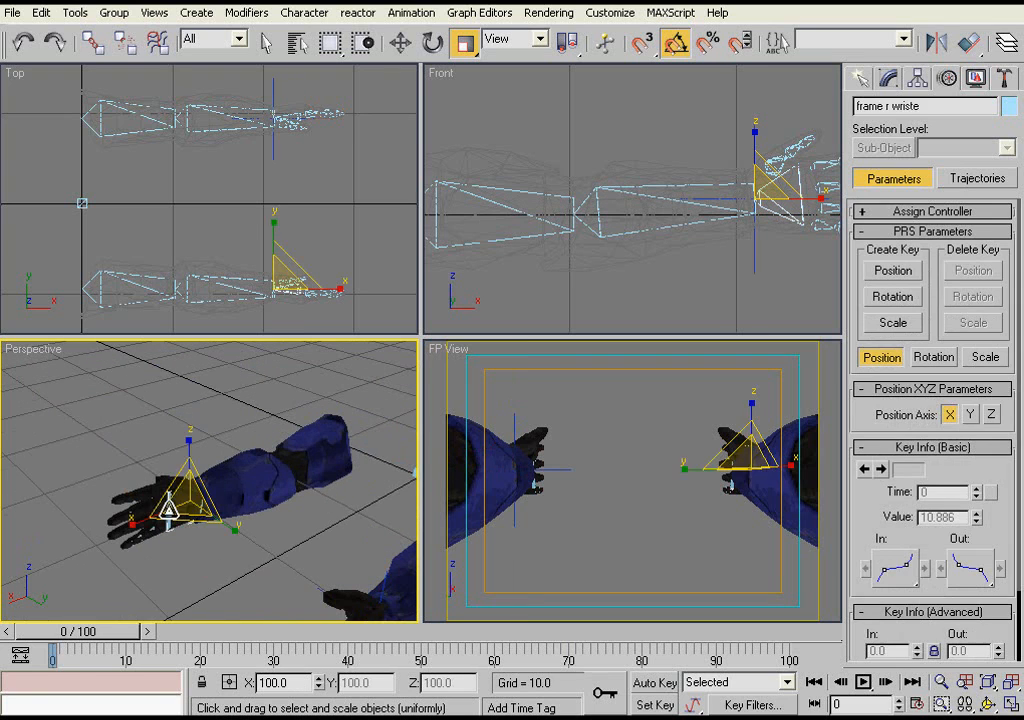
click(410, 12)
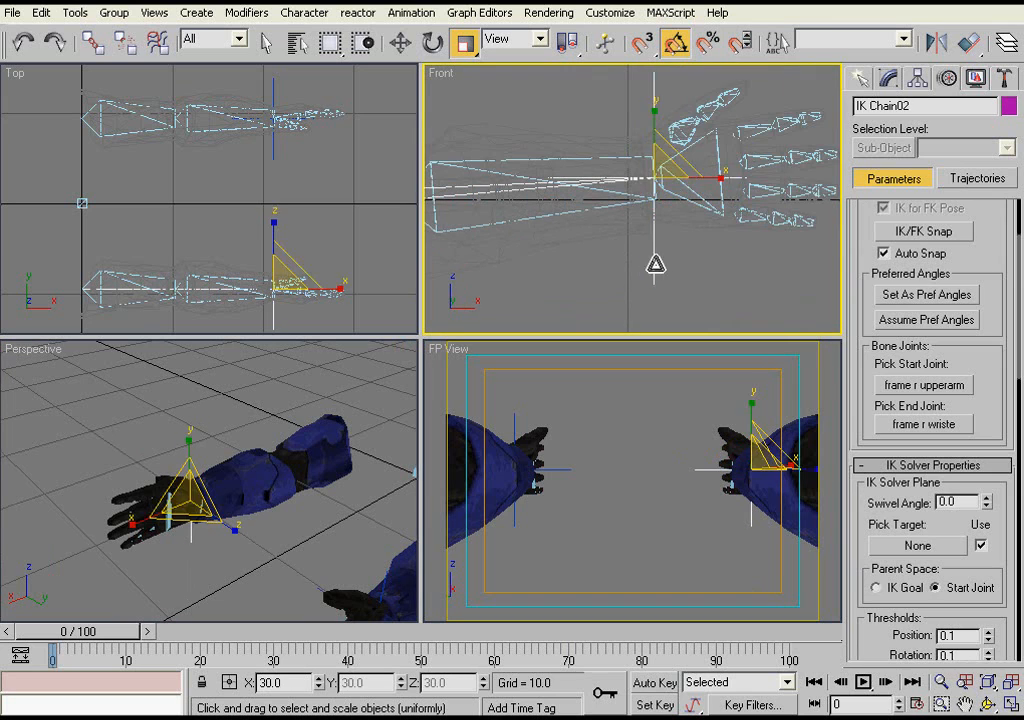
Create IK Chain02 on the second arm with HI Solver and a 30% goal
click(432, 40)
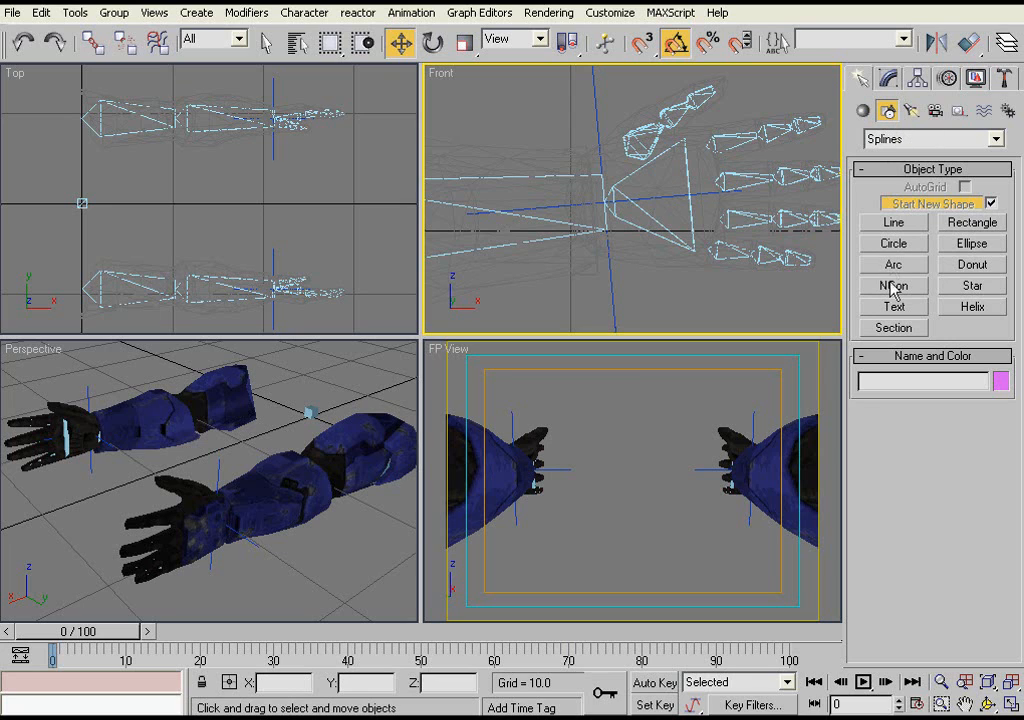
Draw a circle around the first wrist and Shift-rotate it into cloned copies
click(892, 244)
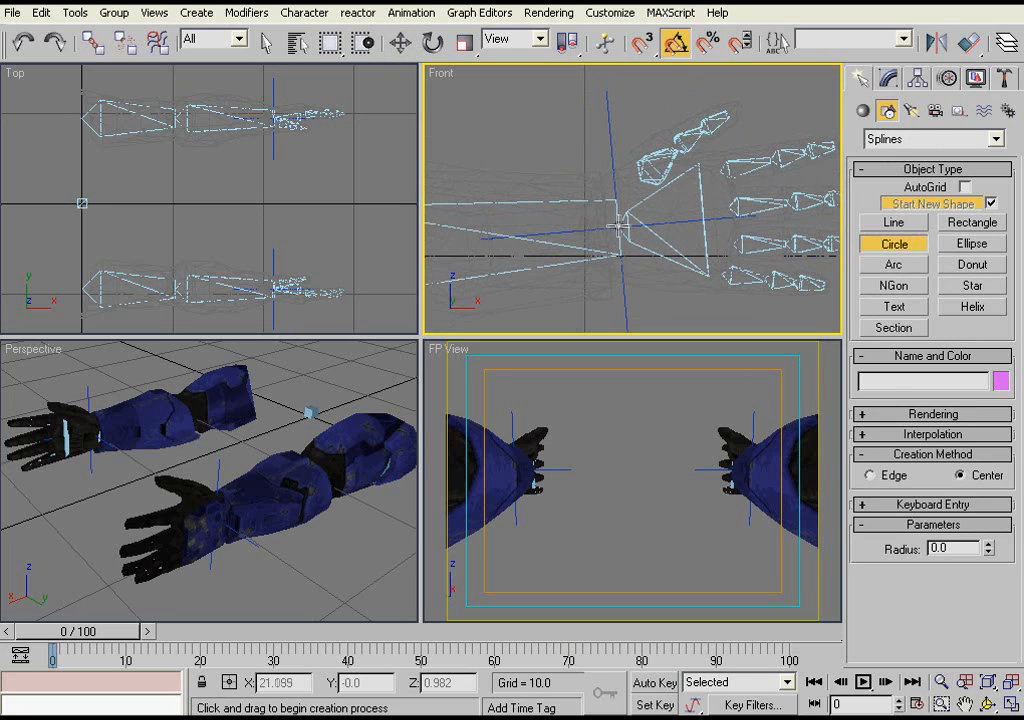
drag(618, 224, 664, 224)
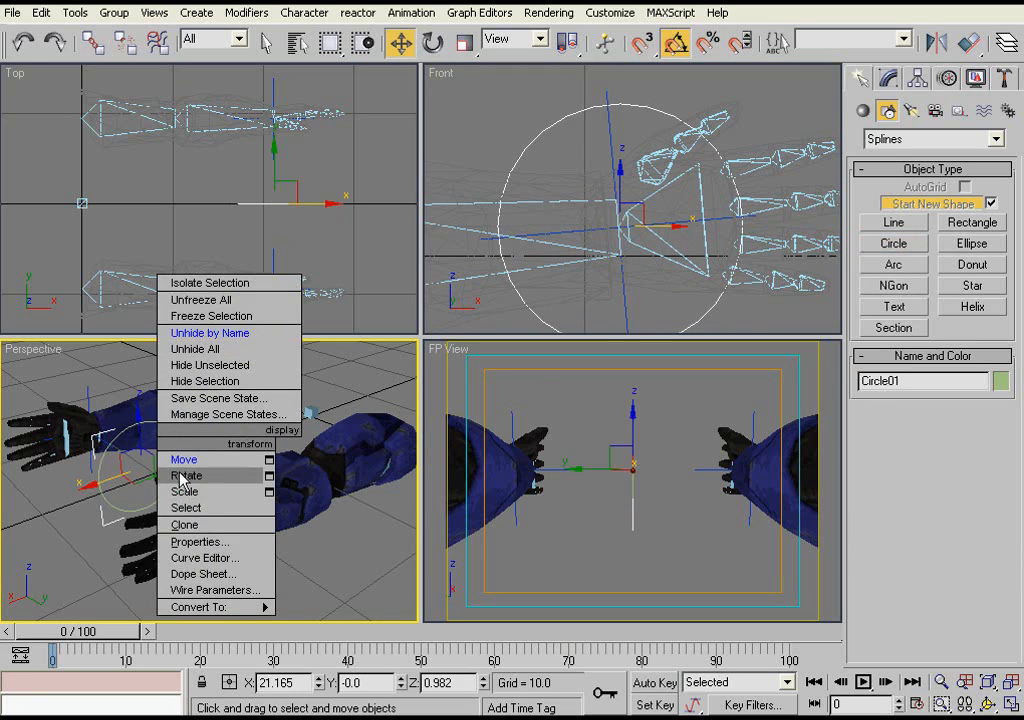
click(186, 476)
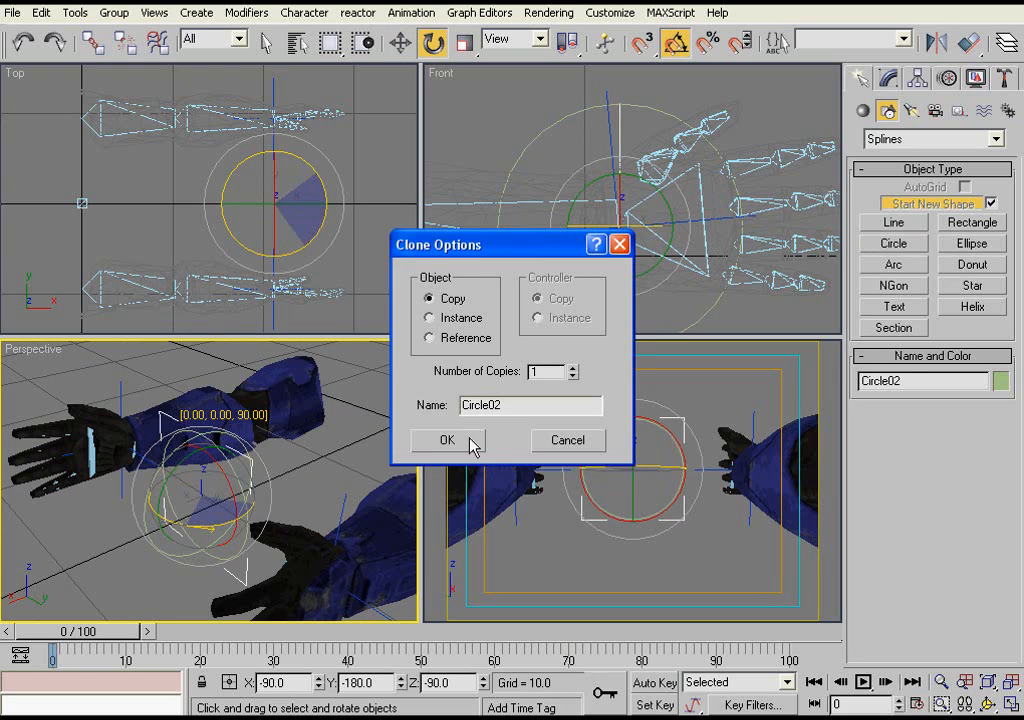
click(448, 440)
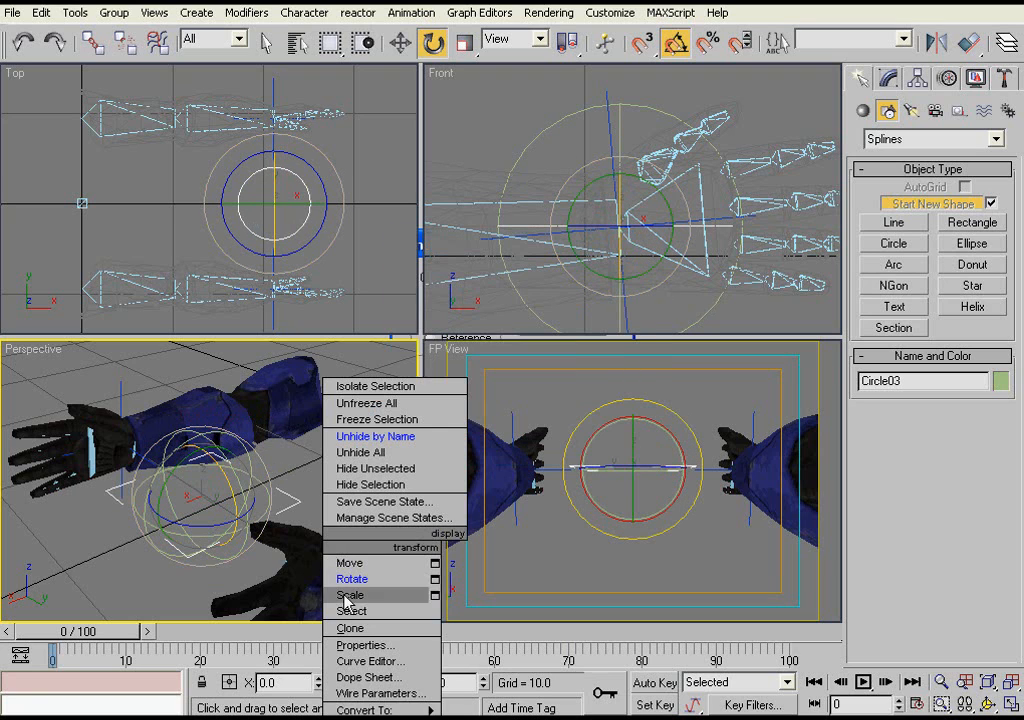
mouse_move(384, 708)
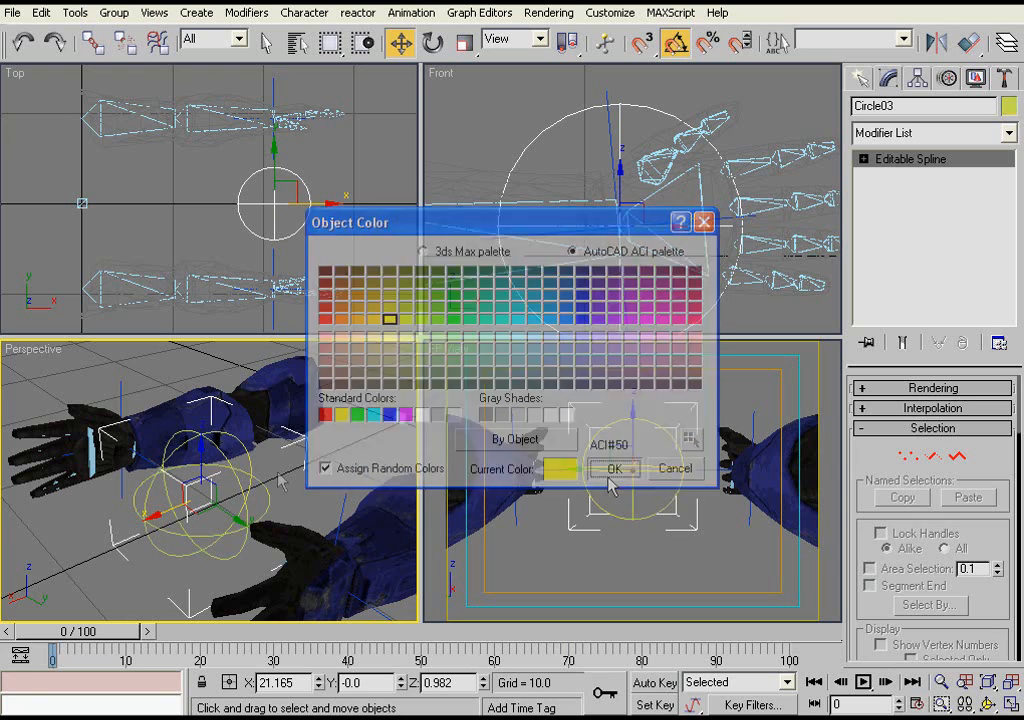
Color the circle controllers yellow and clone a copy onto the second arm's wrist
click(614, 468)
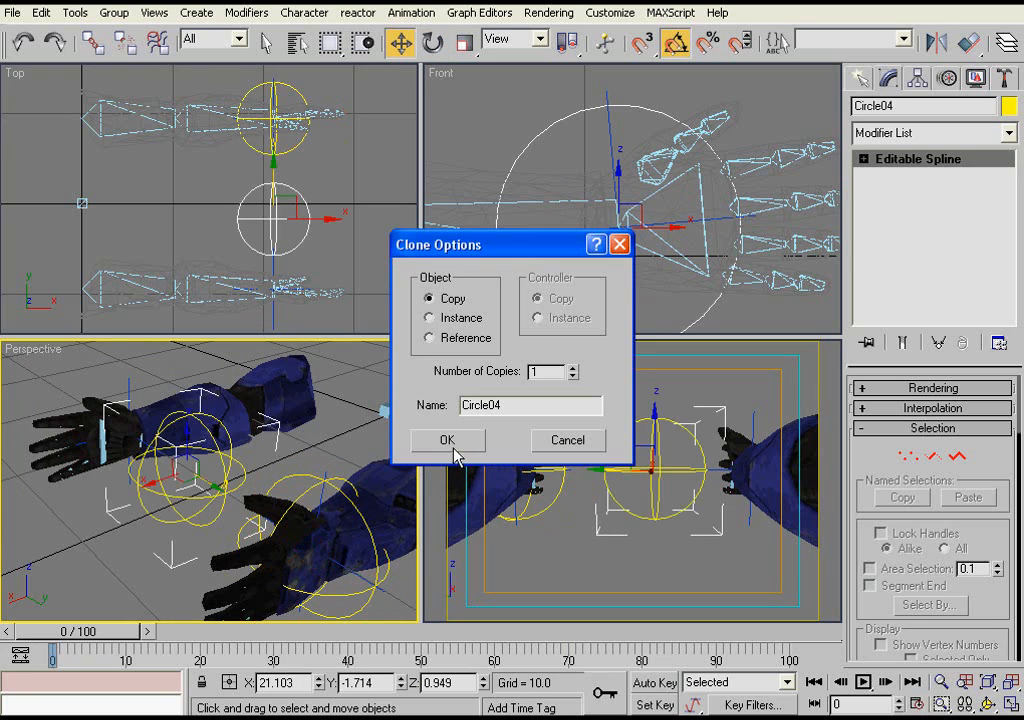
click(448, 440)
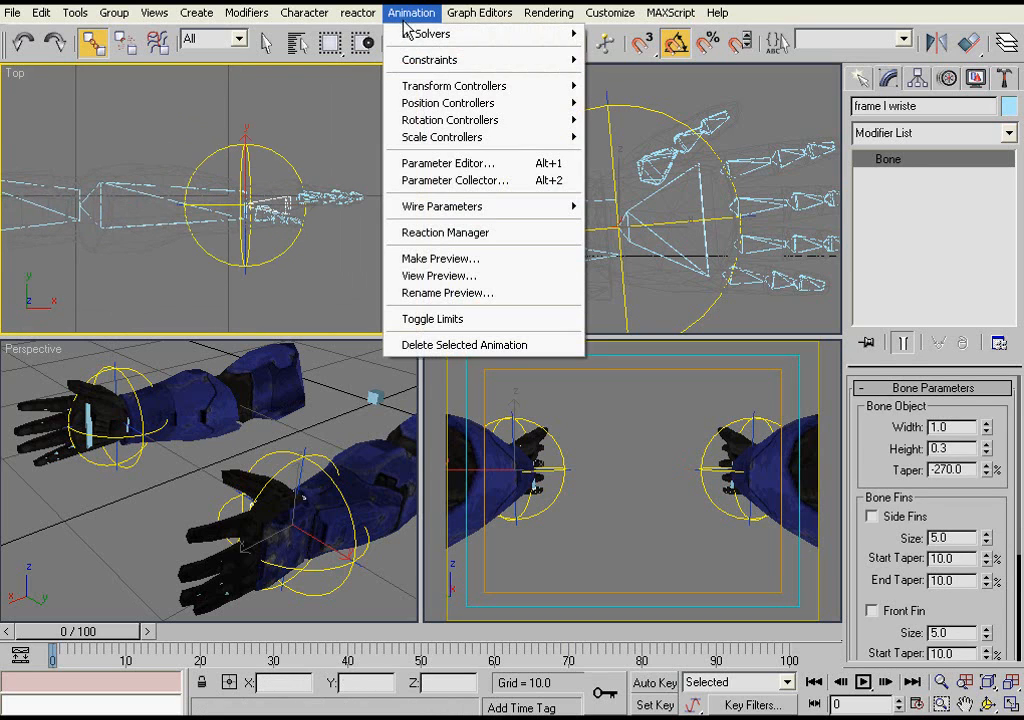
mouse_move(430, 60)
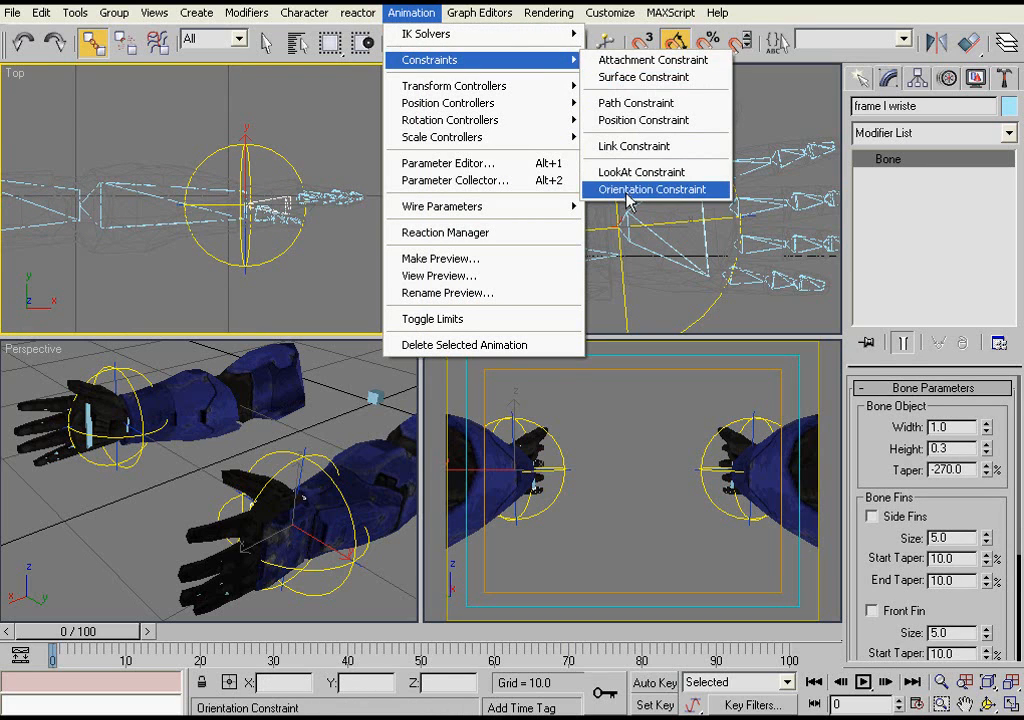
Add an Orientation Constraint on the wrist bone targeting the yellow circle
click(656, 188)
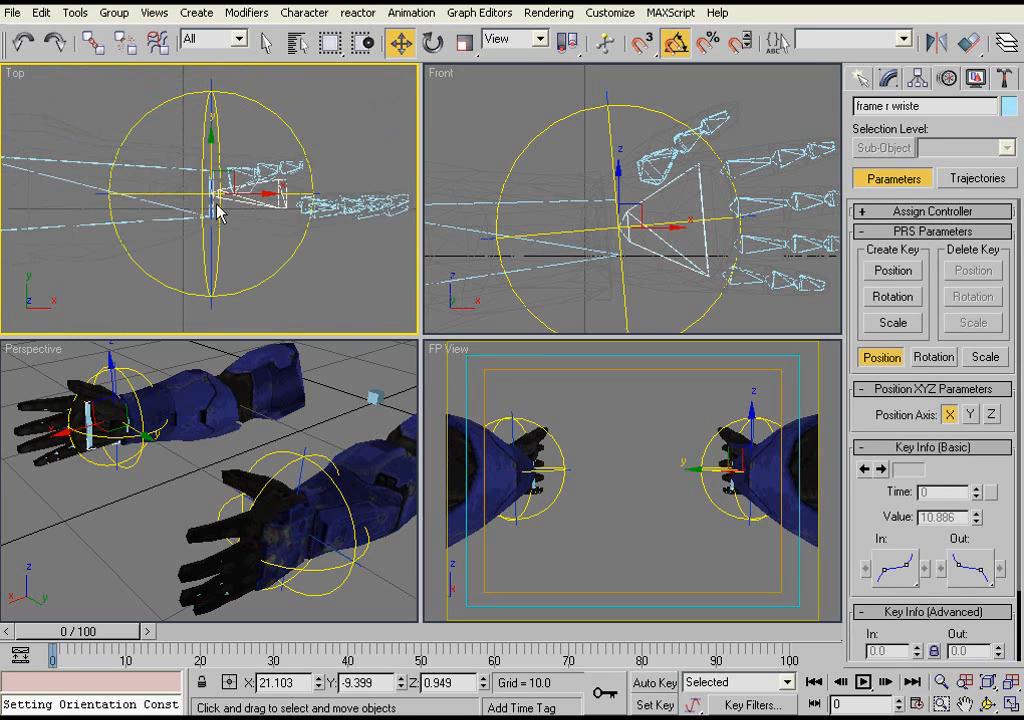
mouse_move(130, 370)
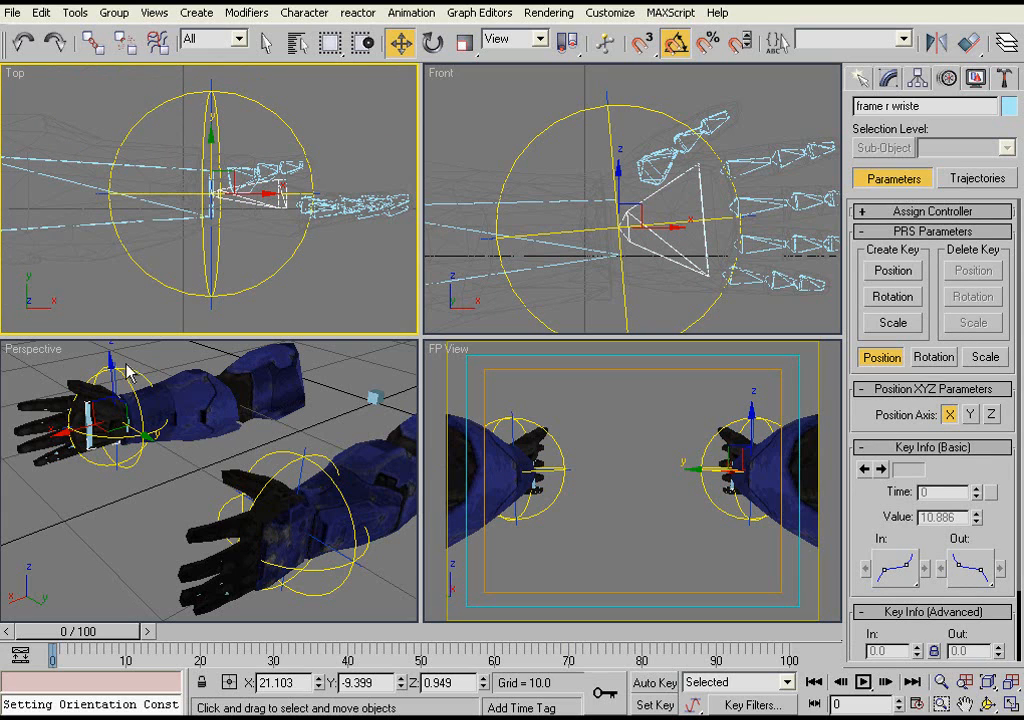
click(412, 12)
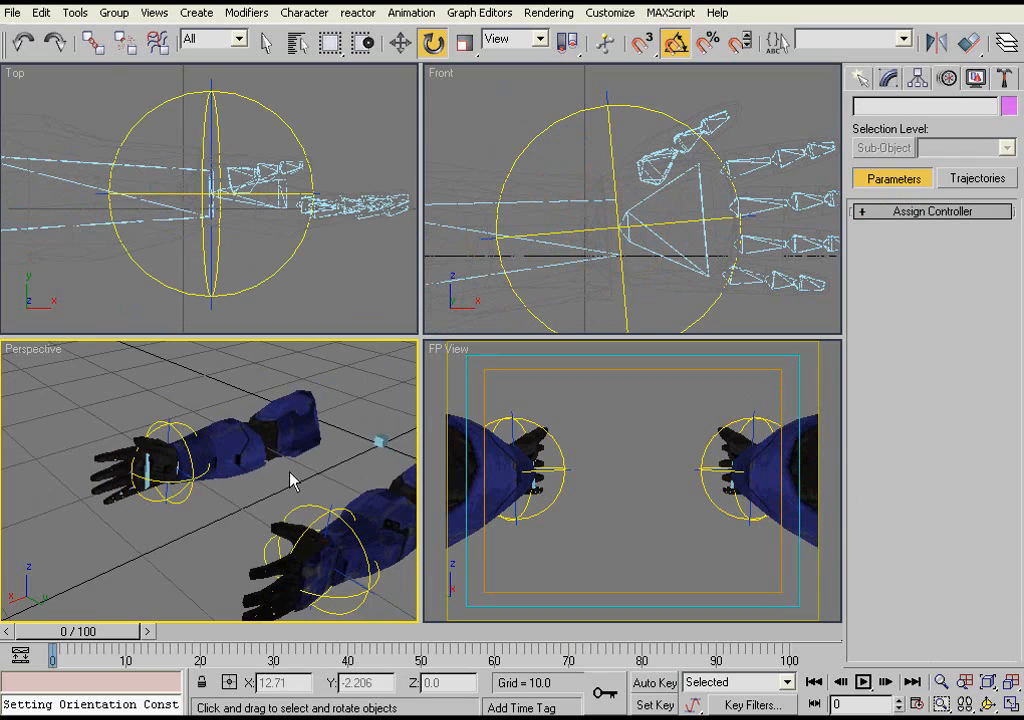
drag(290, 480, 224, 450)
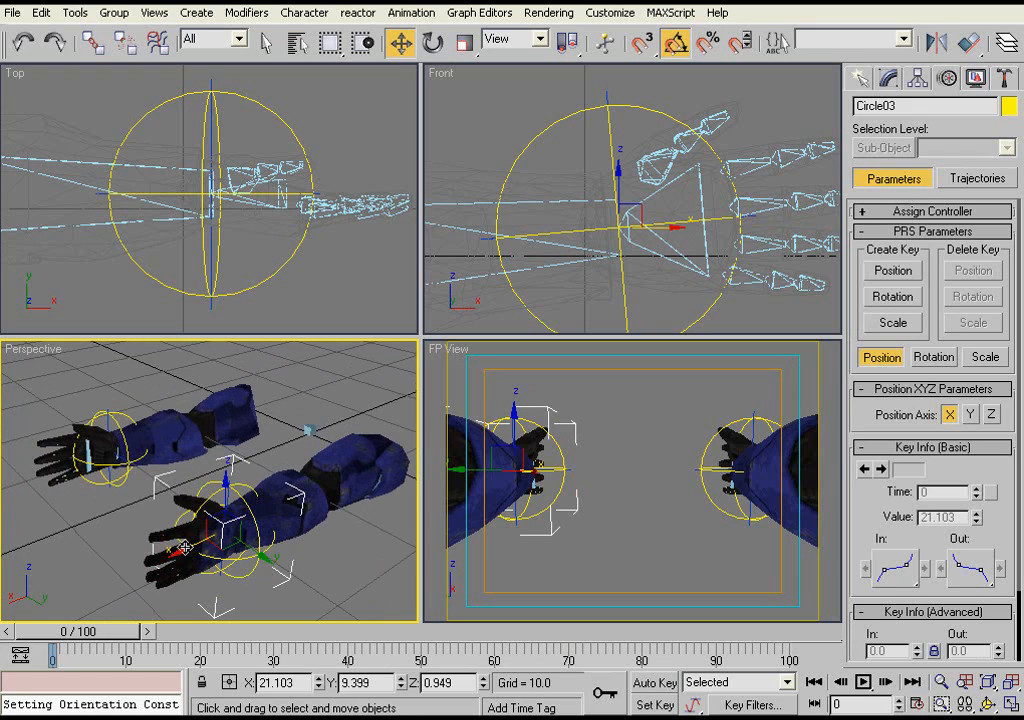
Drag each arm's circle controller and IK goal to test the elbow bend
drag(184, 548, 256, 524)
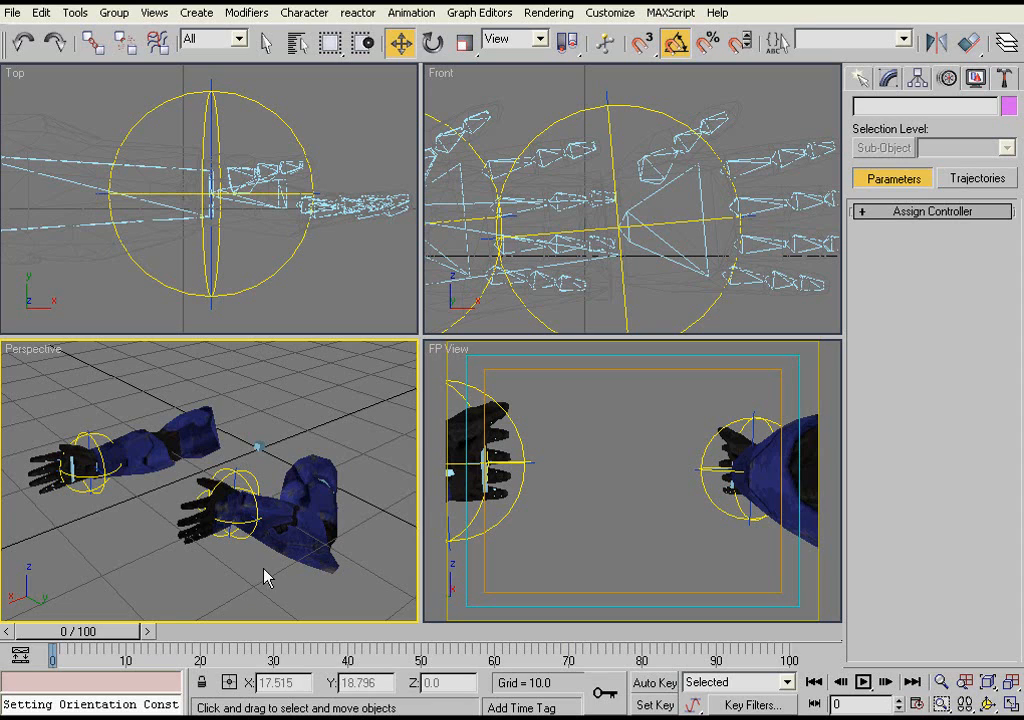
drag(268, 576, 260, 540)
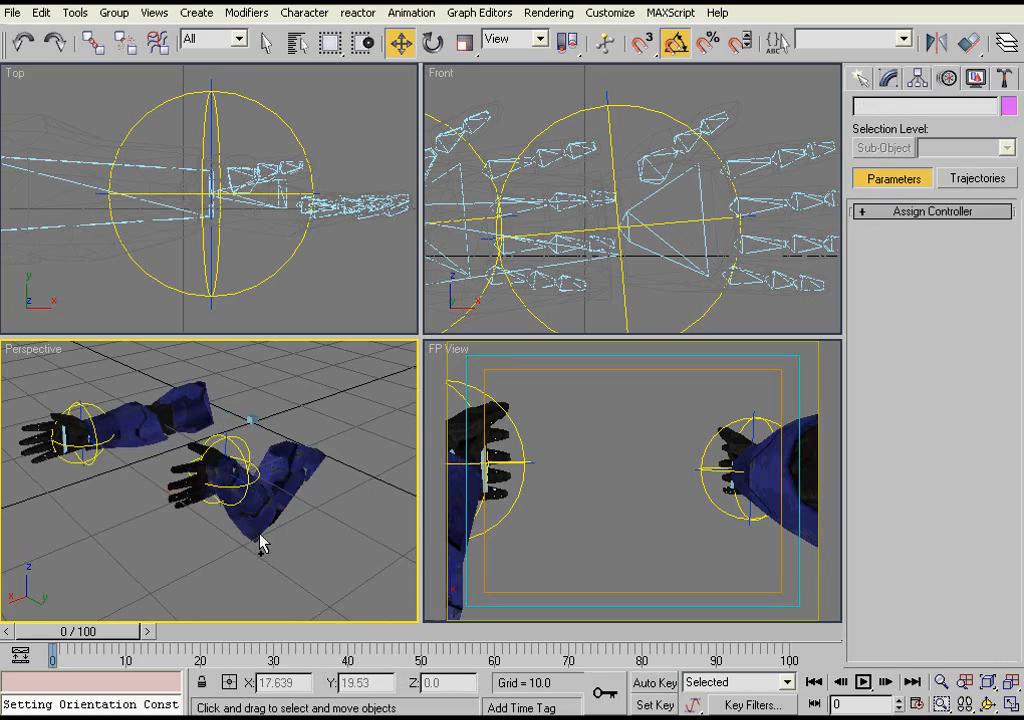